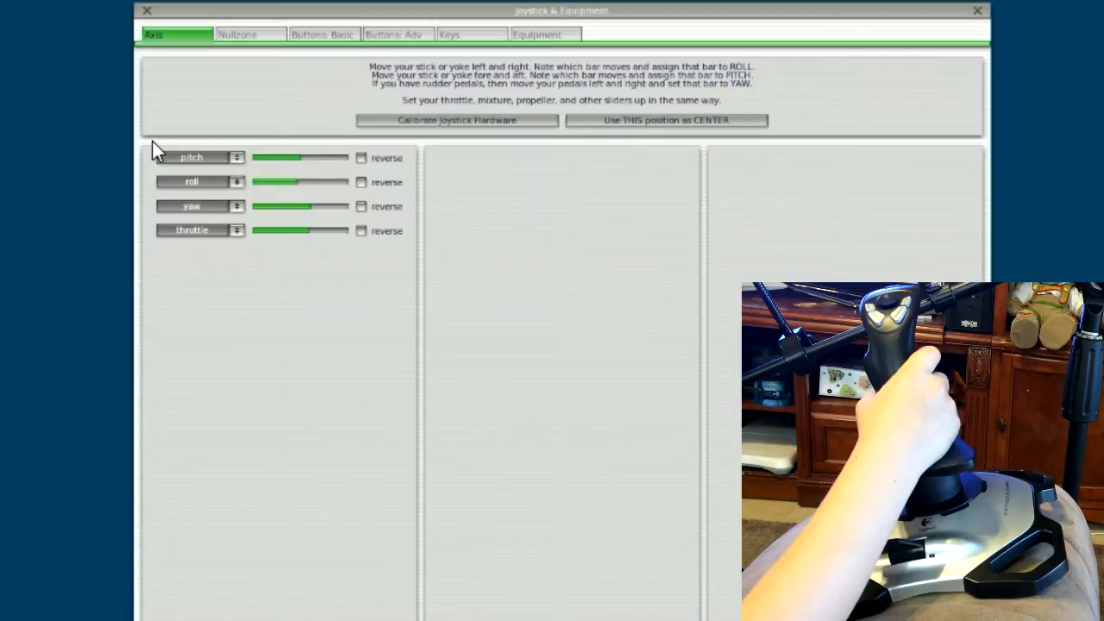
mouse_move(149, 170)
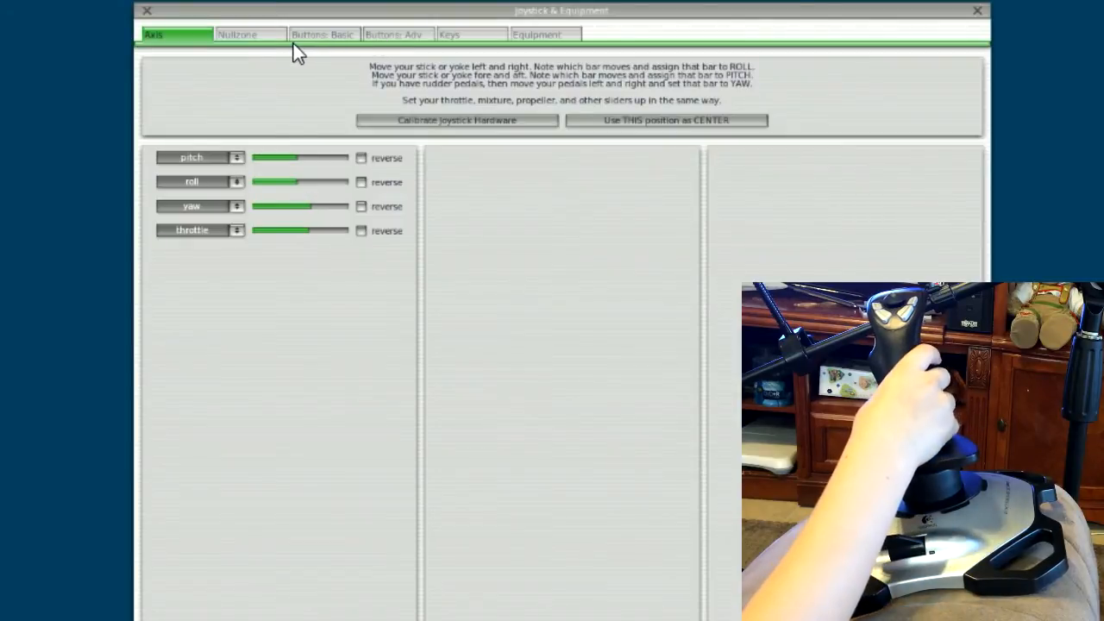
Switch between the Nullzone and Axis tabs, ending on the Nullzone page at 9%
left_click(249, 35)
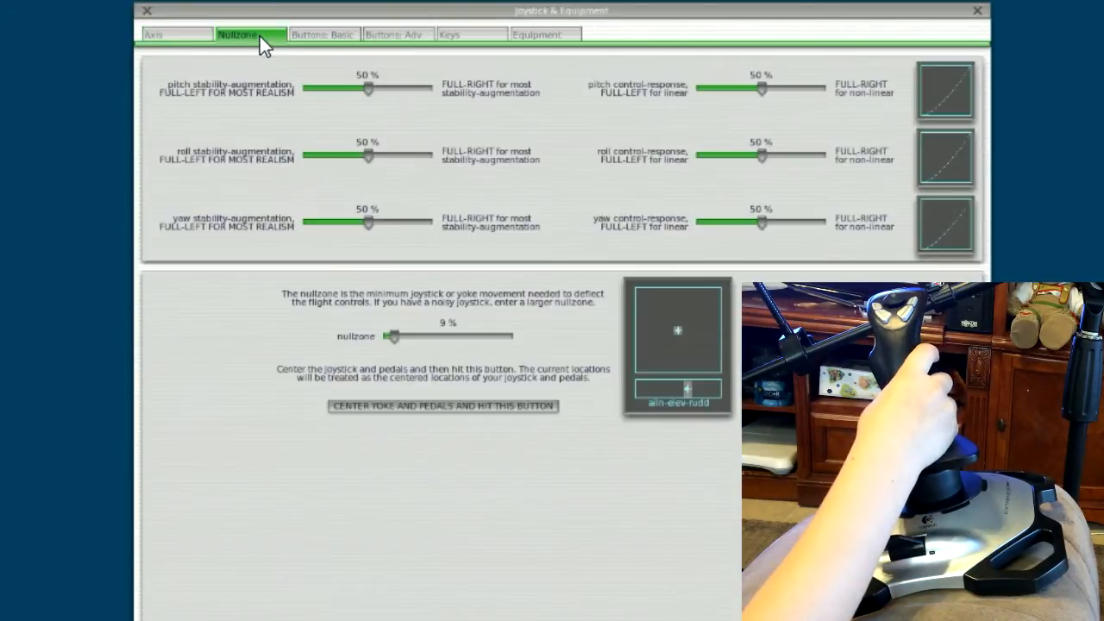
left_click(153, 35)
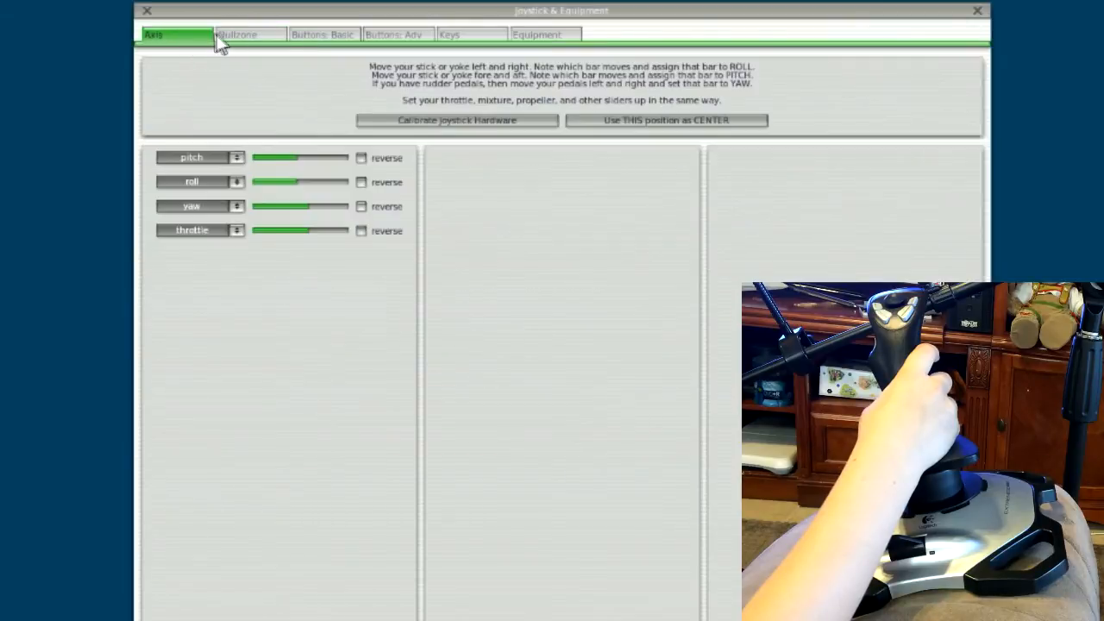
left_click(236, 34)
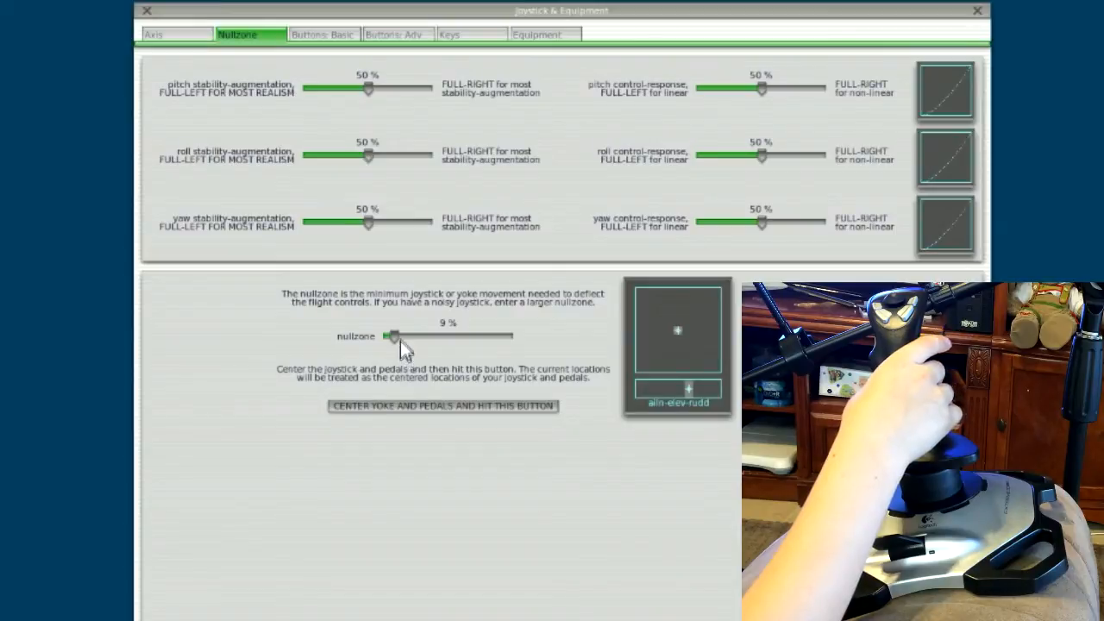
Drag the nullzone slider through several values before settling it at 14%
left_click_drag(395, 336, 379, 336)
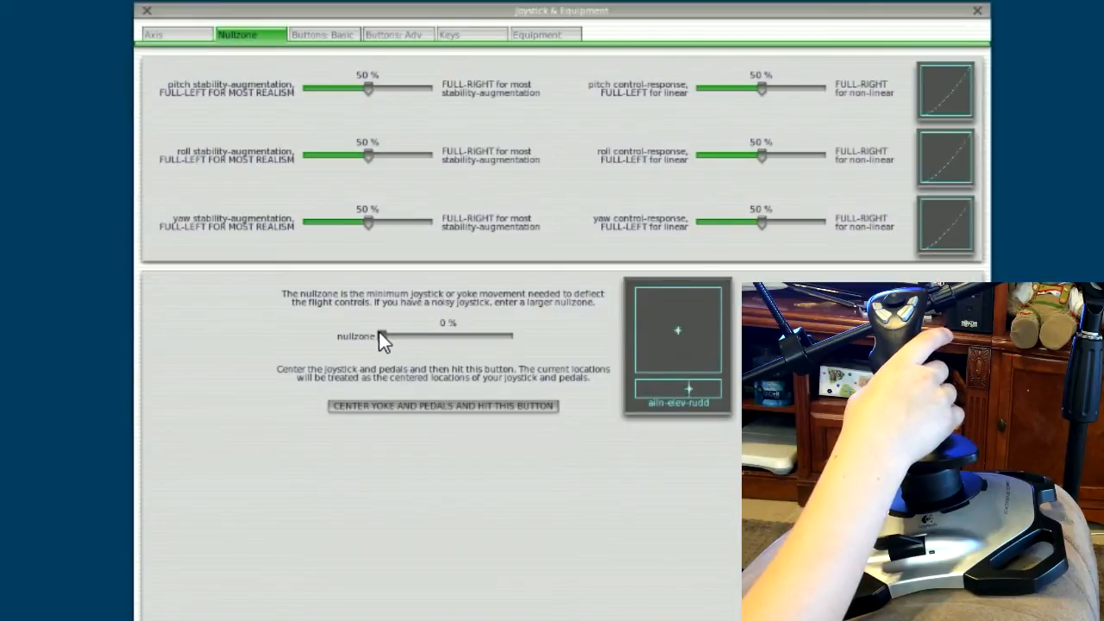
left_click_drag(379, 335, 394, 335)
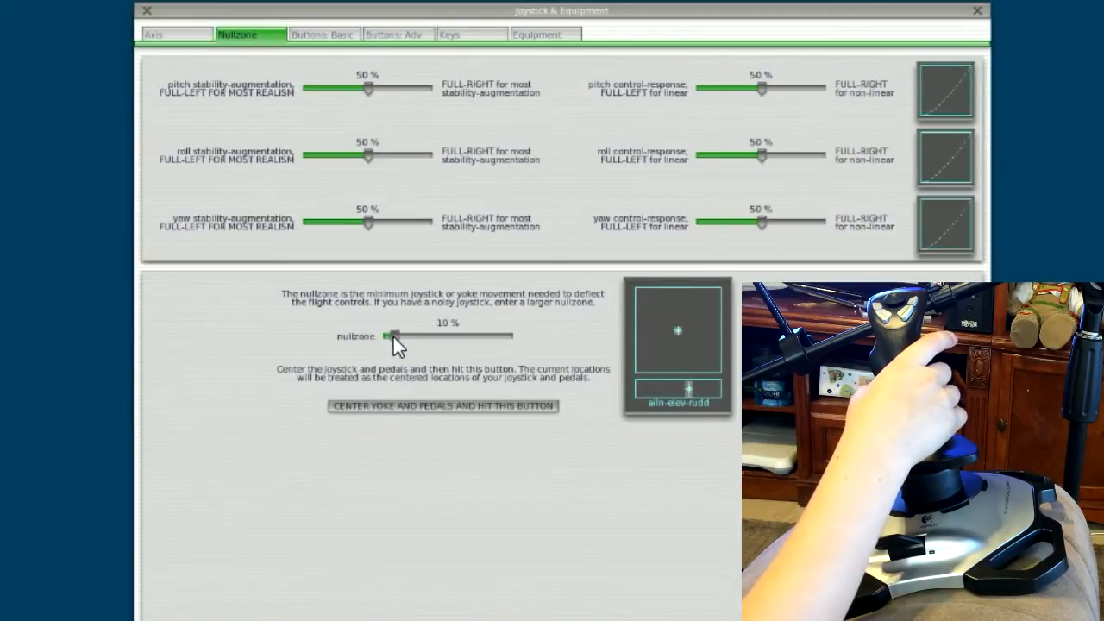
mouse_move(393, 337)
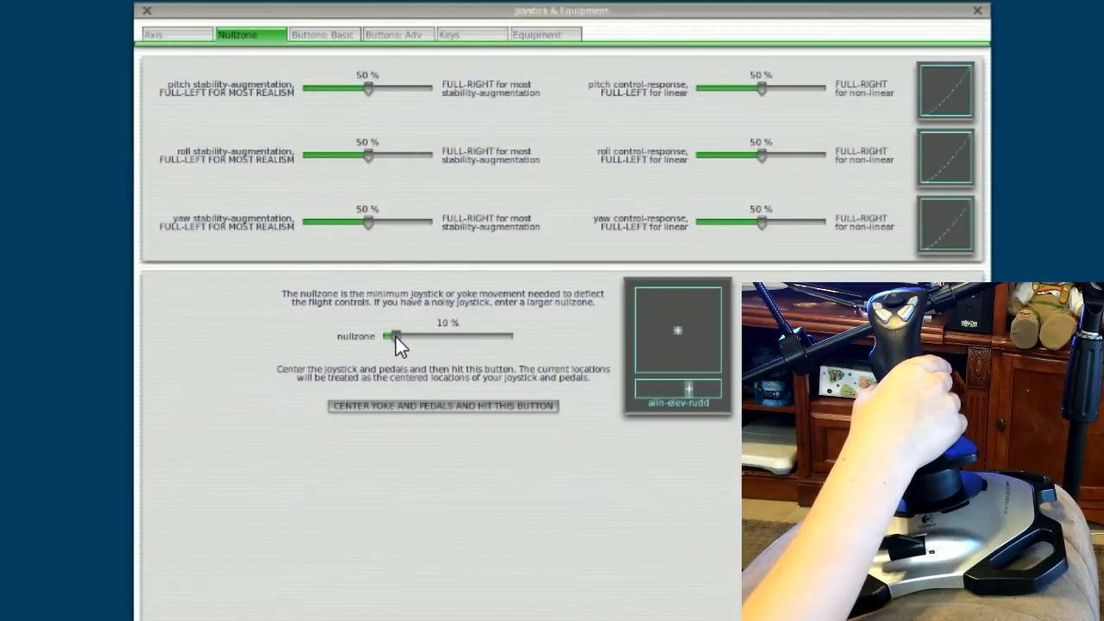
left_click_drag(389, 335, 396, 336)
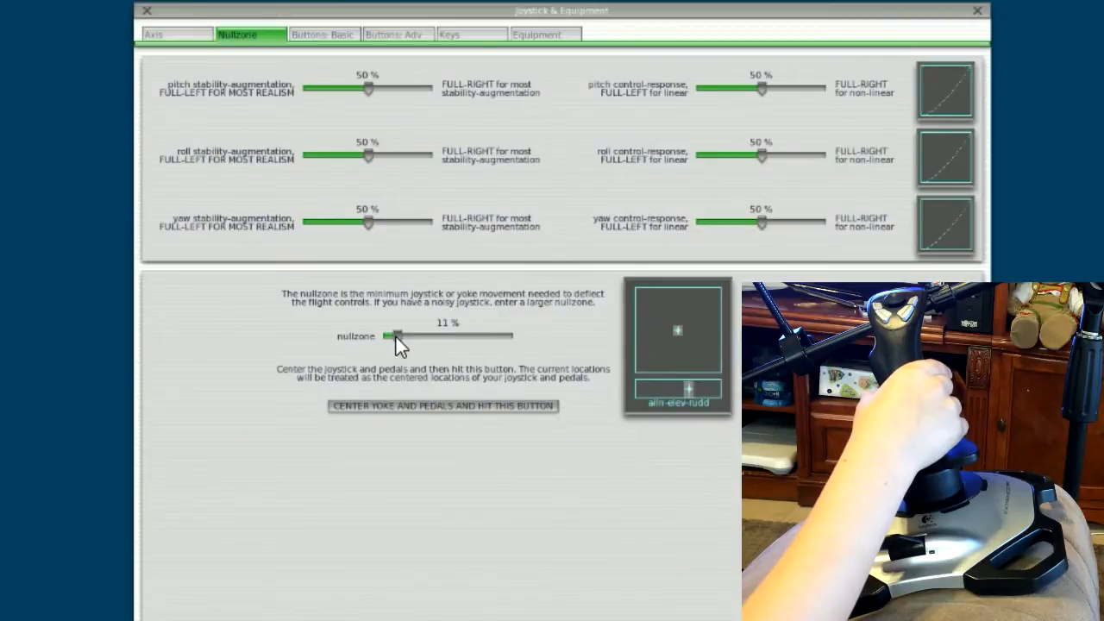
left_click_drag(396, 335, 439, 336)
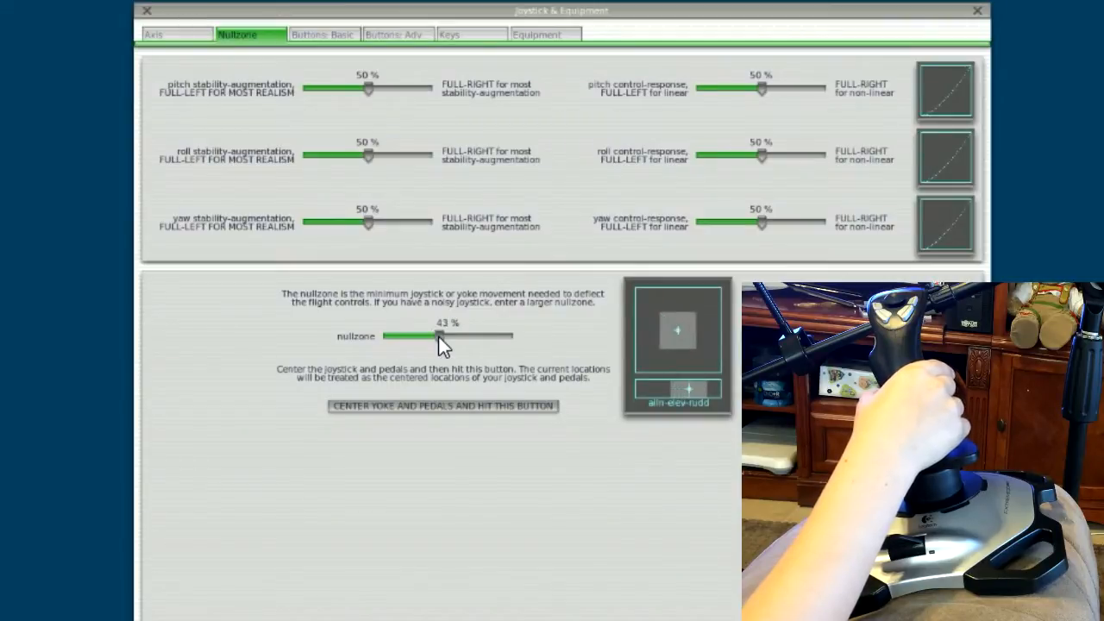
left_click_drag(439, 336, 404, 335)
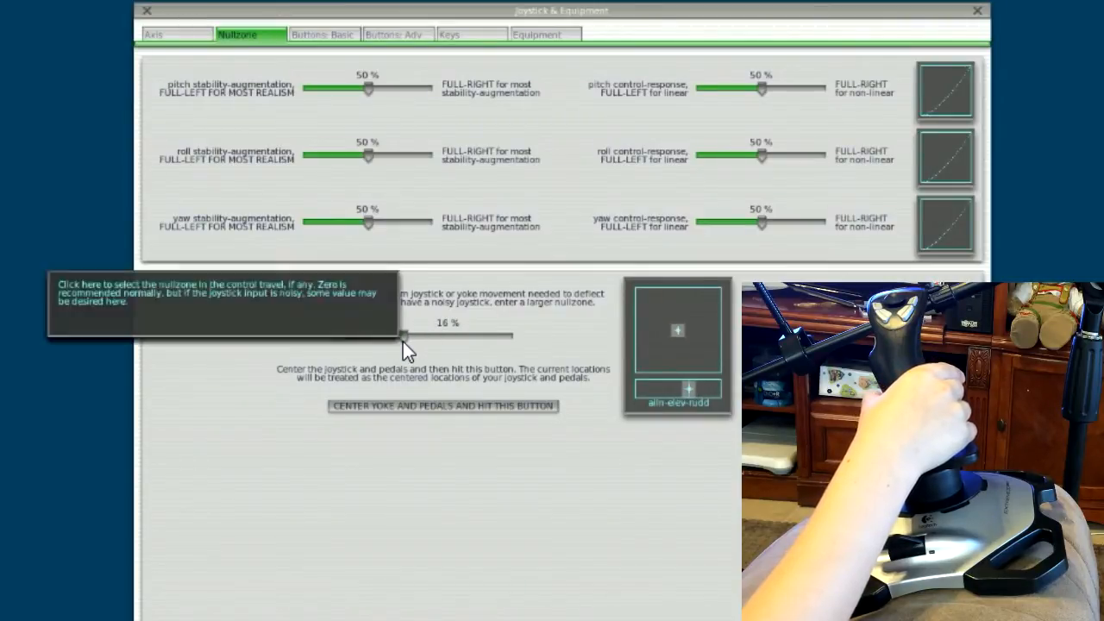
left_click_drag(404, 336, 399, 335)
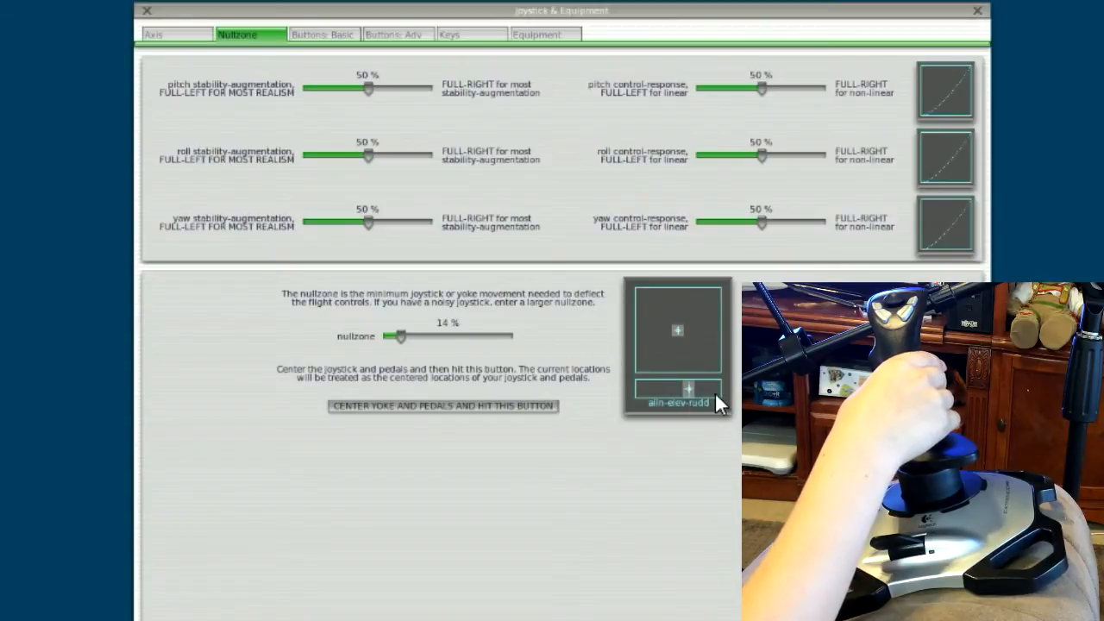
mouse_move(621, 296)
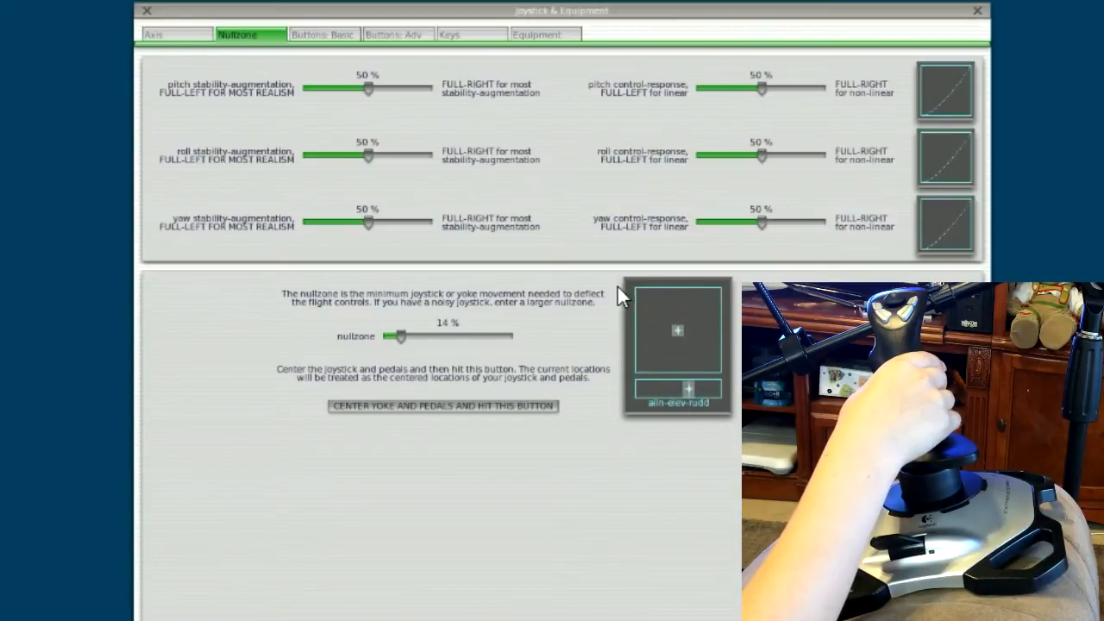
mouse_move(920, 102)
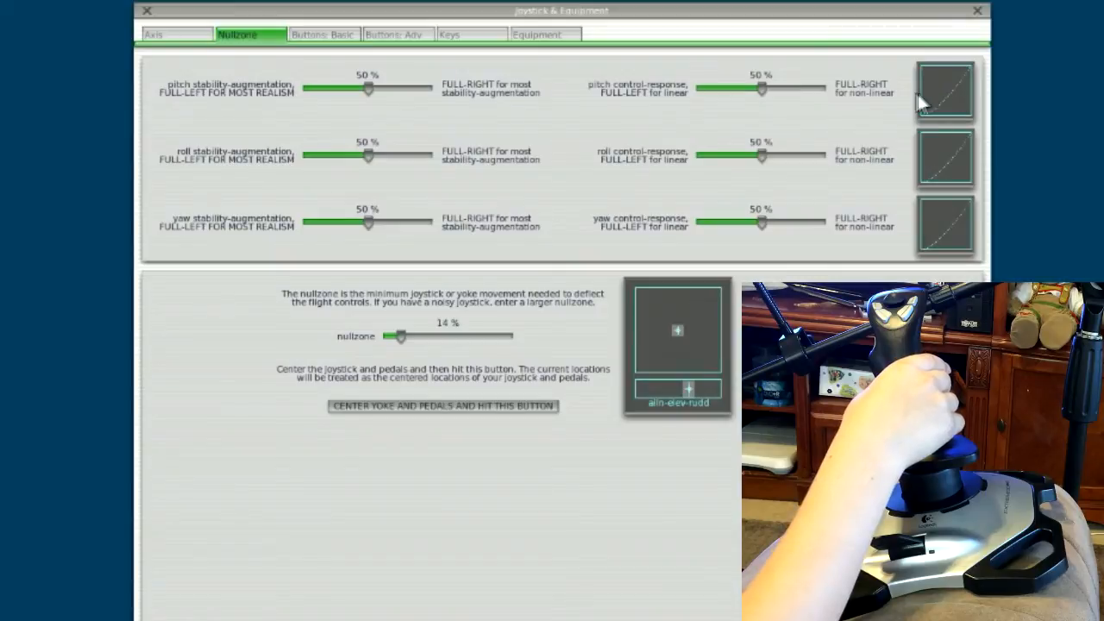
mouse_move(897, 120)
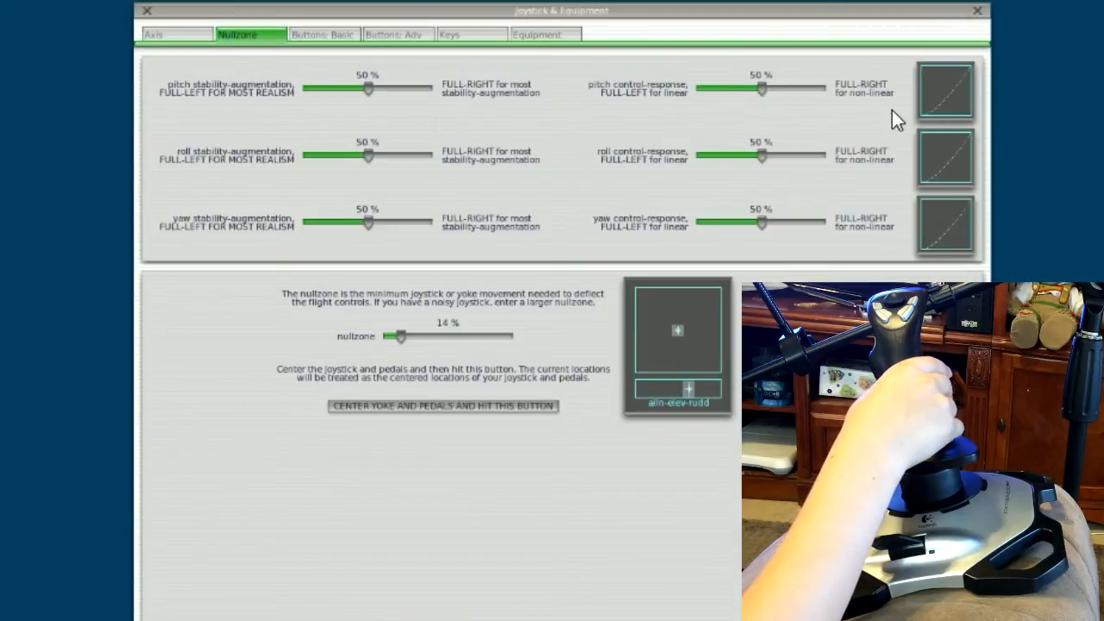
mouse_move(853, 145)
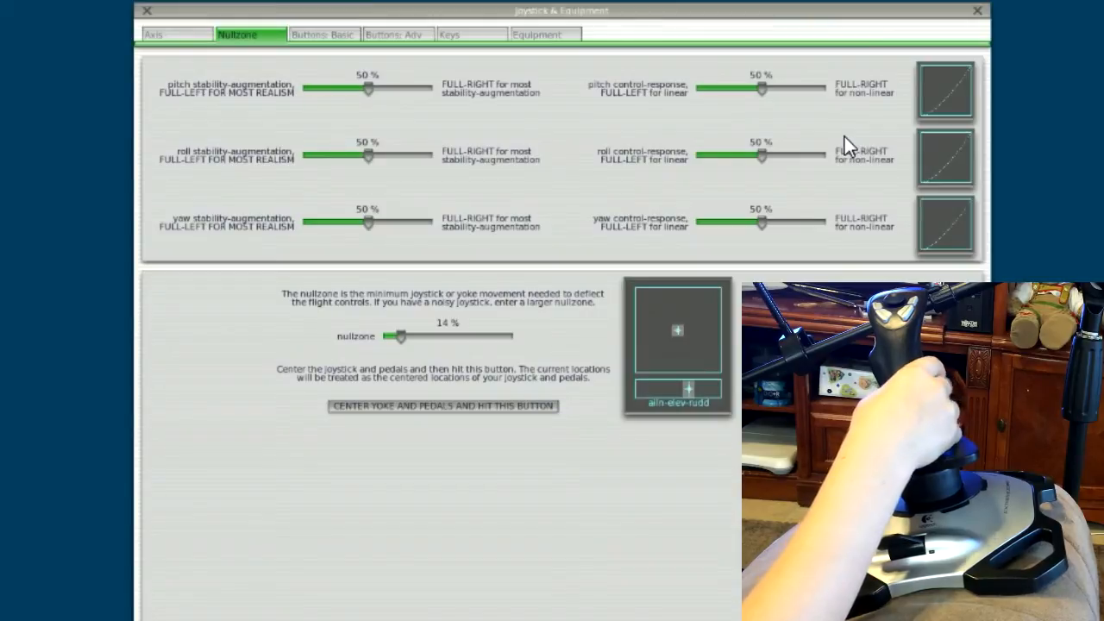
mouse_move(769, 169)
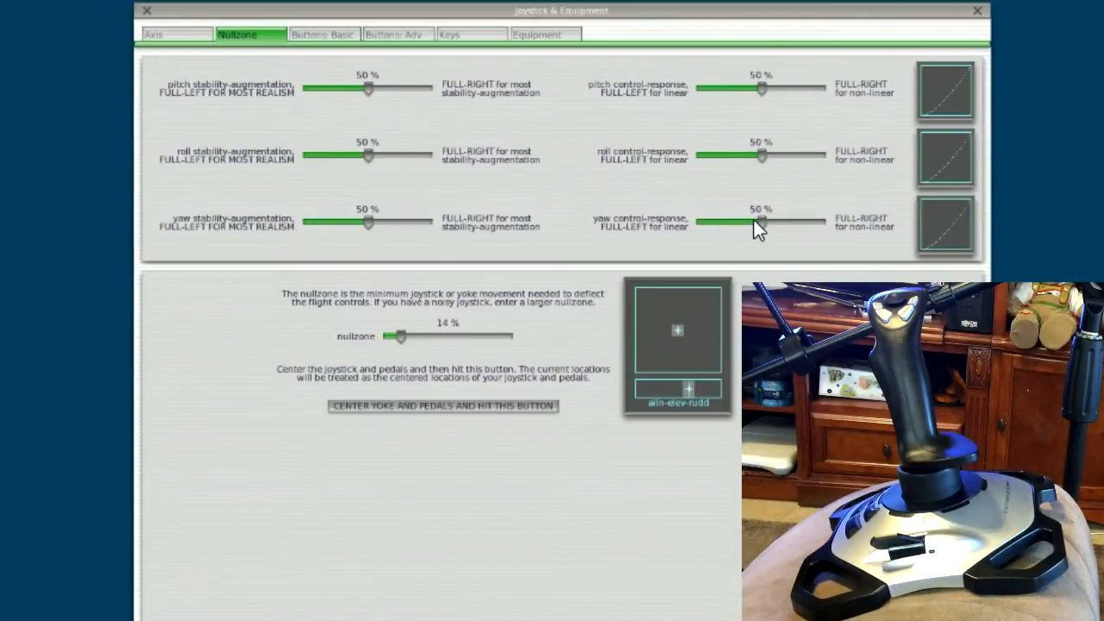
mouse_move(767, 170)
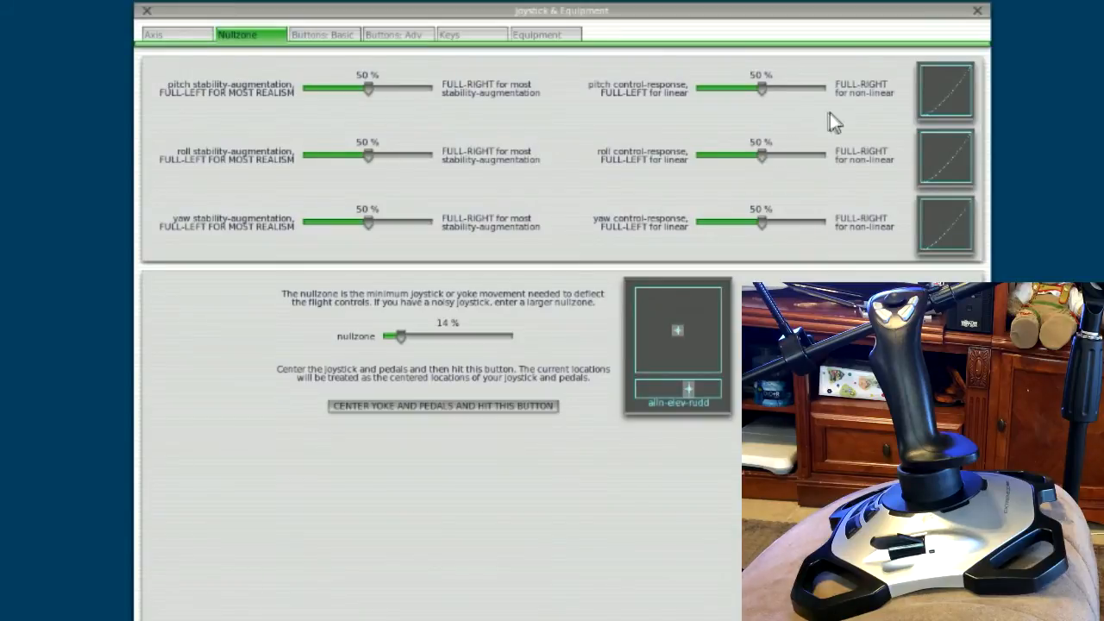
mouse_move(737, 181)
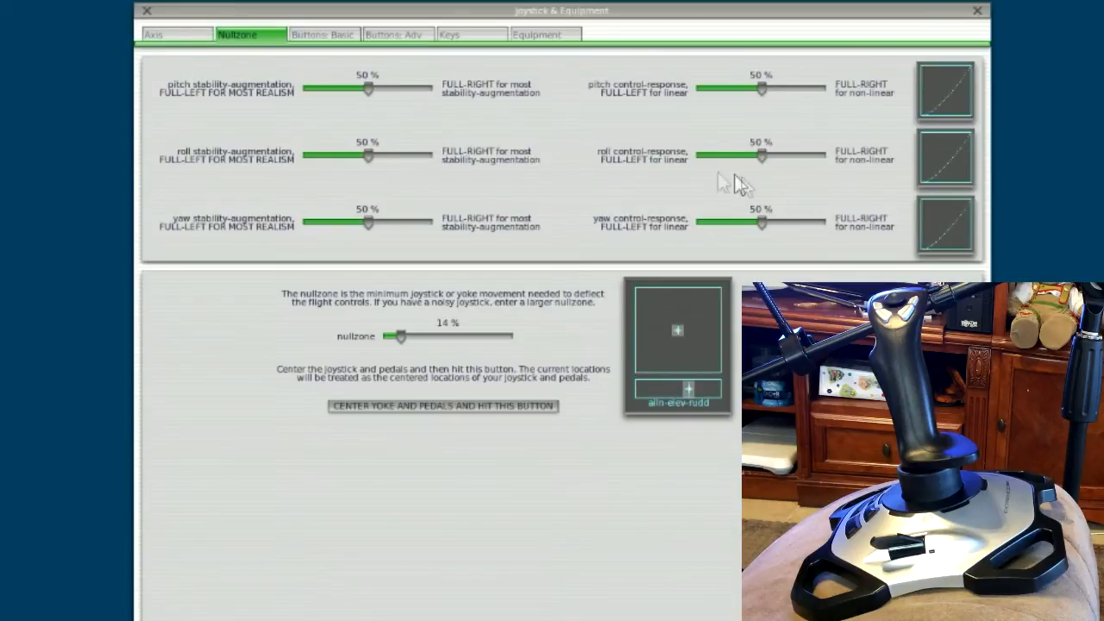
mouse_move(476, 145)
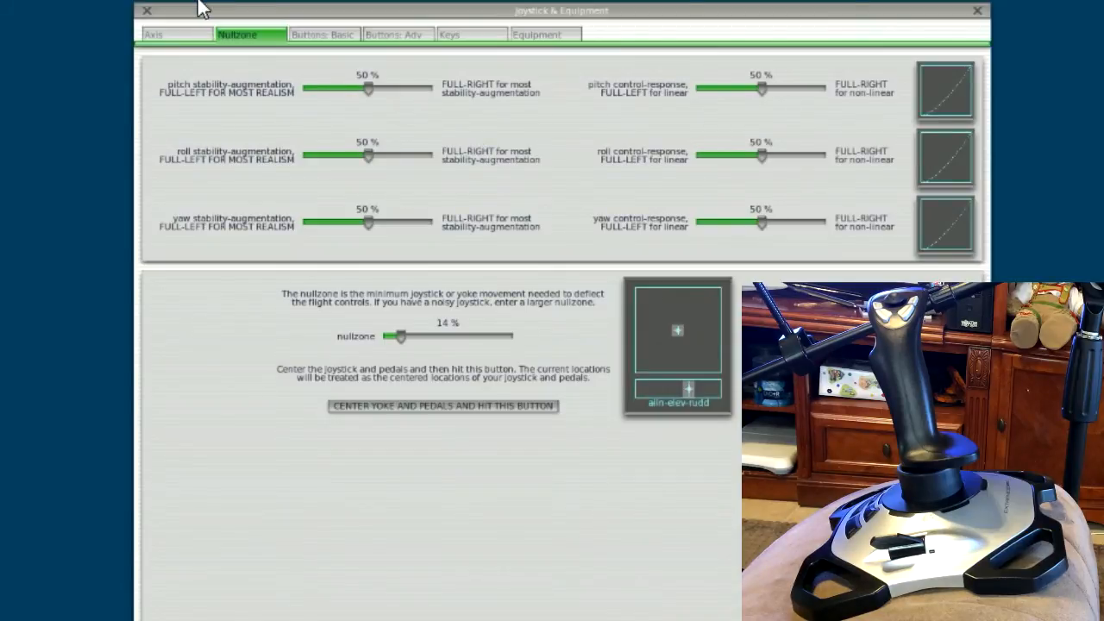
Return to the Axis tab listing pitch, roll, yaw and throttle assignments
left_click(155, 34)
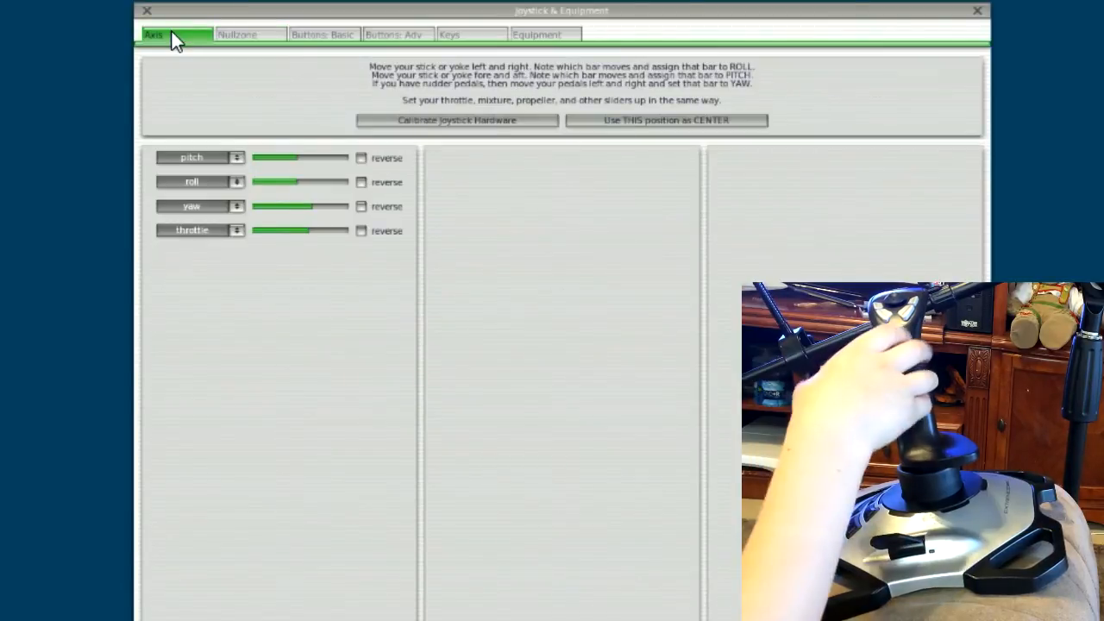